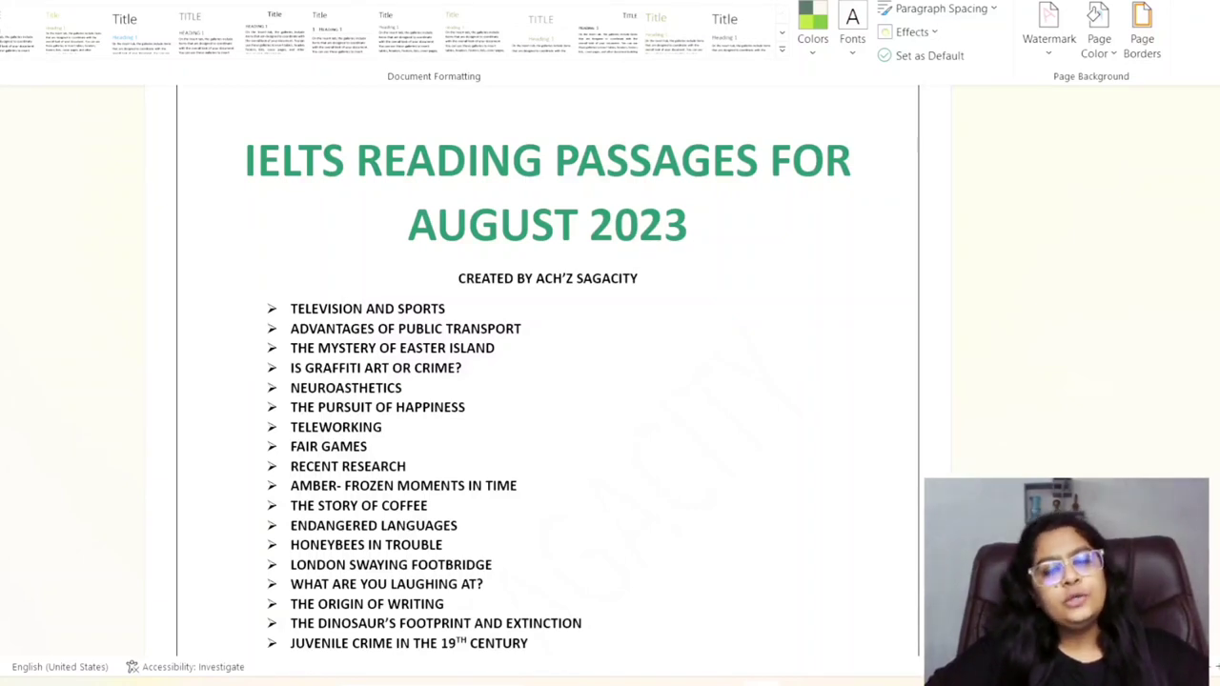
Step: Scroll the first page down so the bullet list shows through 'THE NEED TO BELONG'
left_click(861, 160)
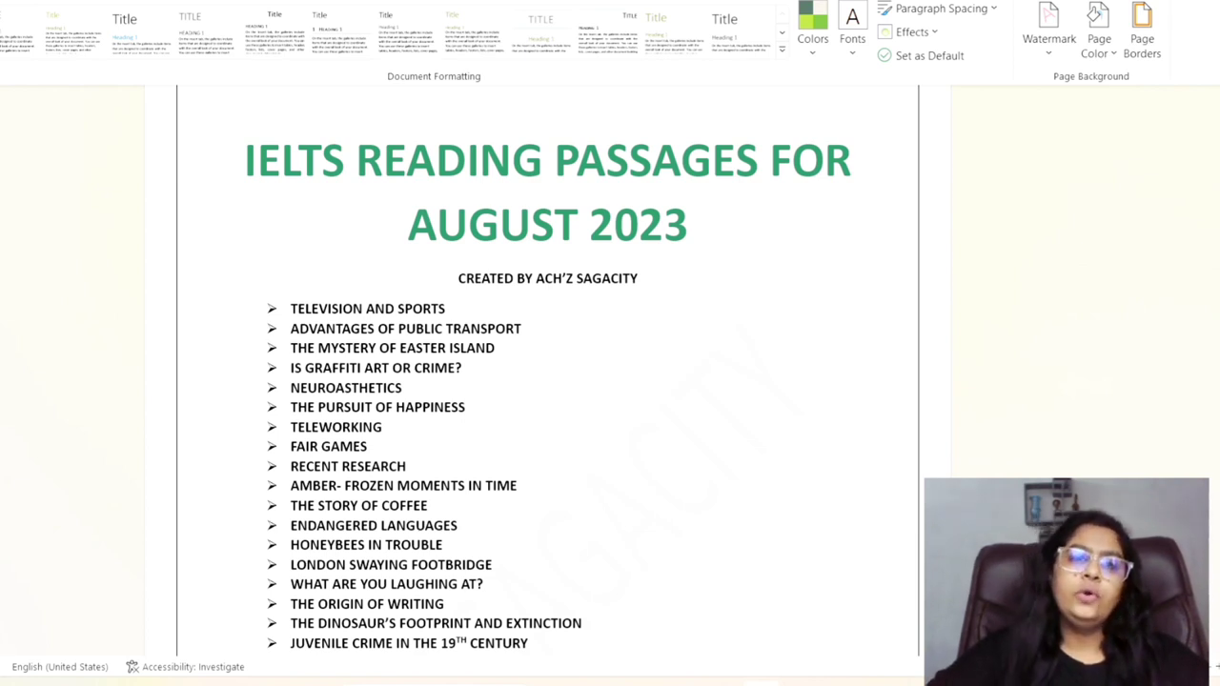
left_click(861, 160)
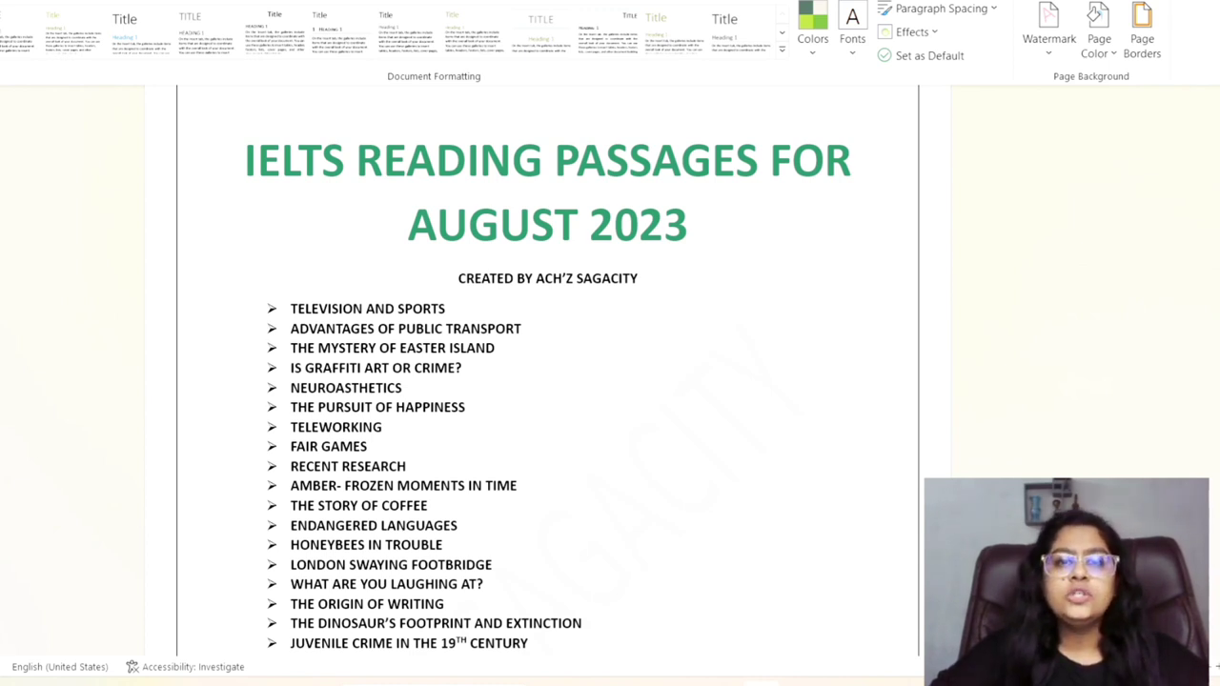
left_click(861, 160)
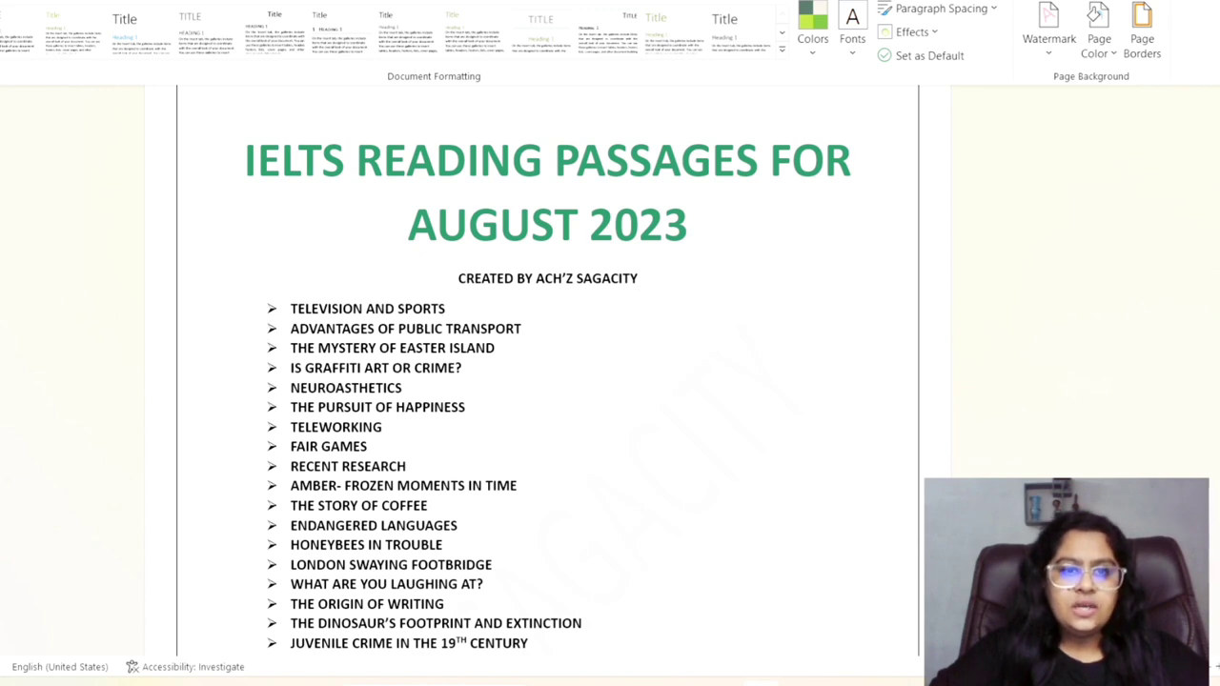
left_click(446, 308)
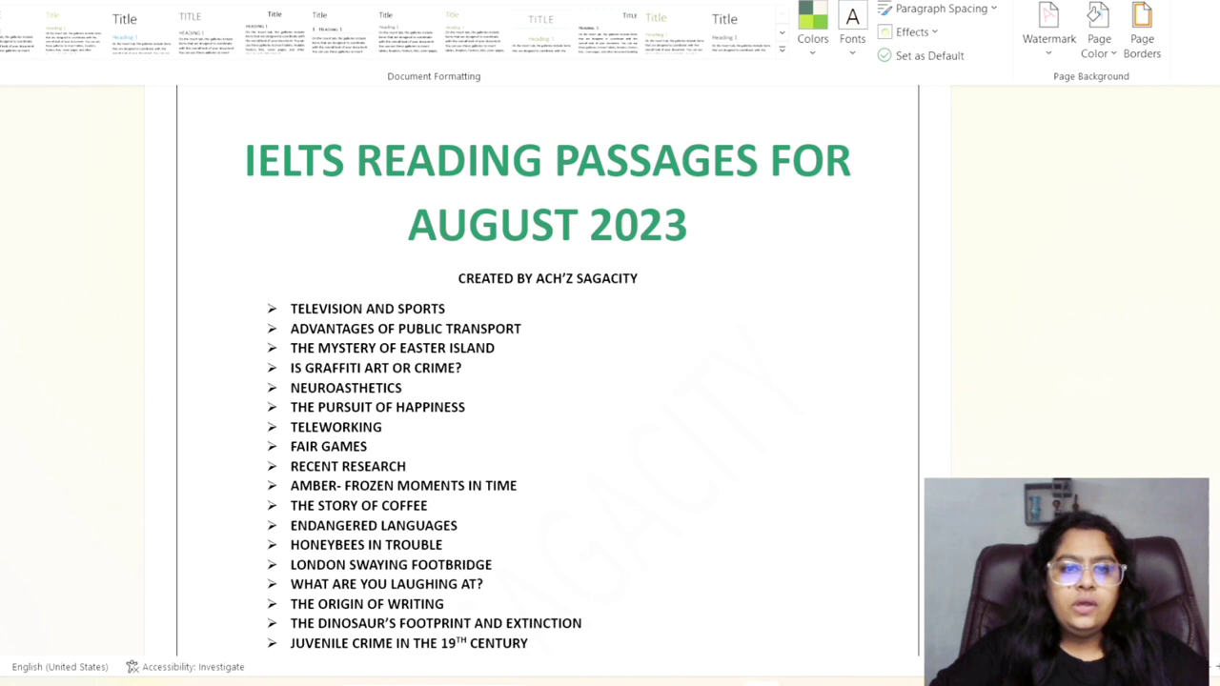
left_click(290, 328)
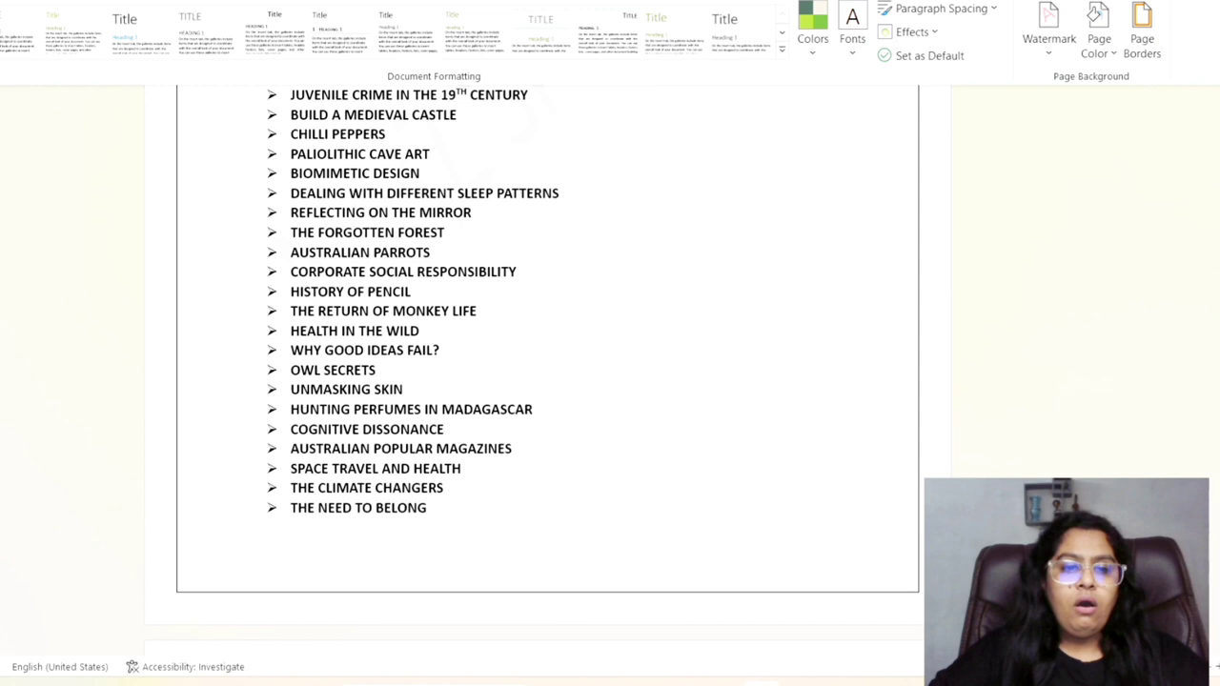
left_click(290, 469)
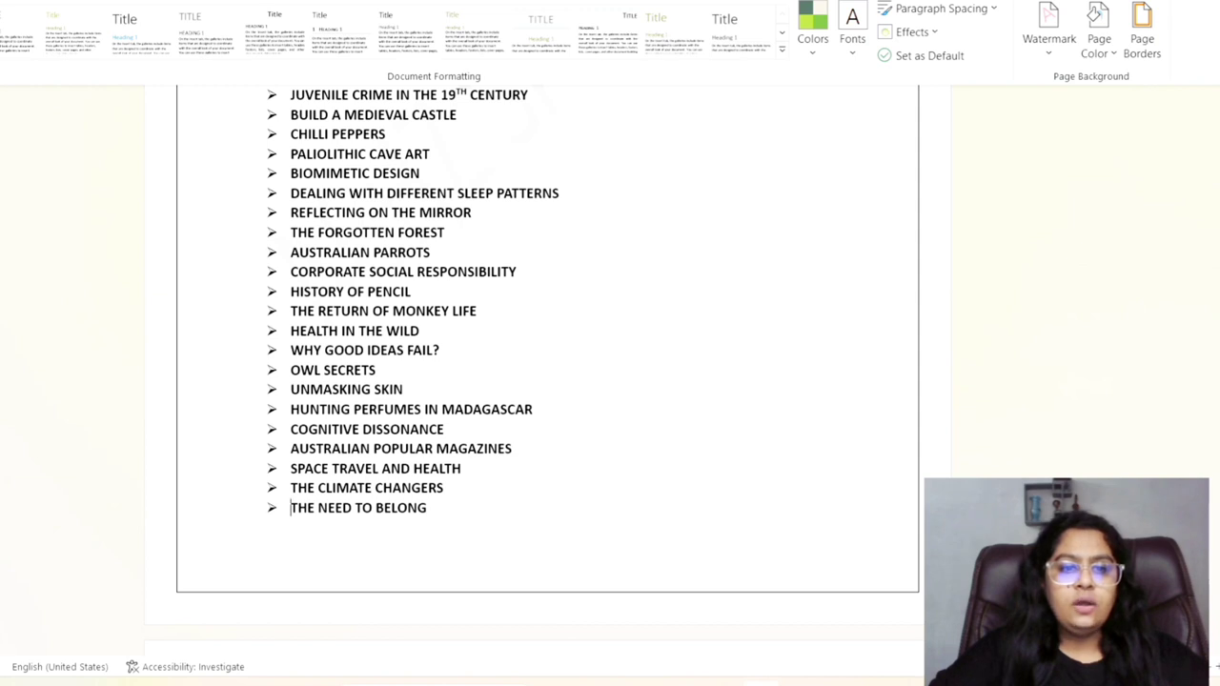
Step: Scroll to the final page showing 'VOLUNTEERING' to 'THE FRUIT BOOK' and the 'ALL THE BEST' closing
scroll("down", 3)
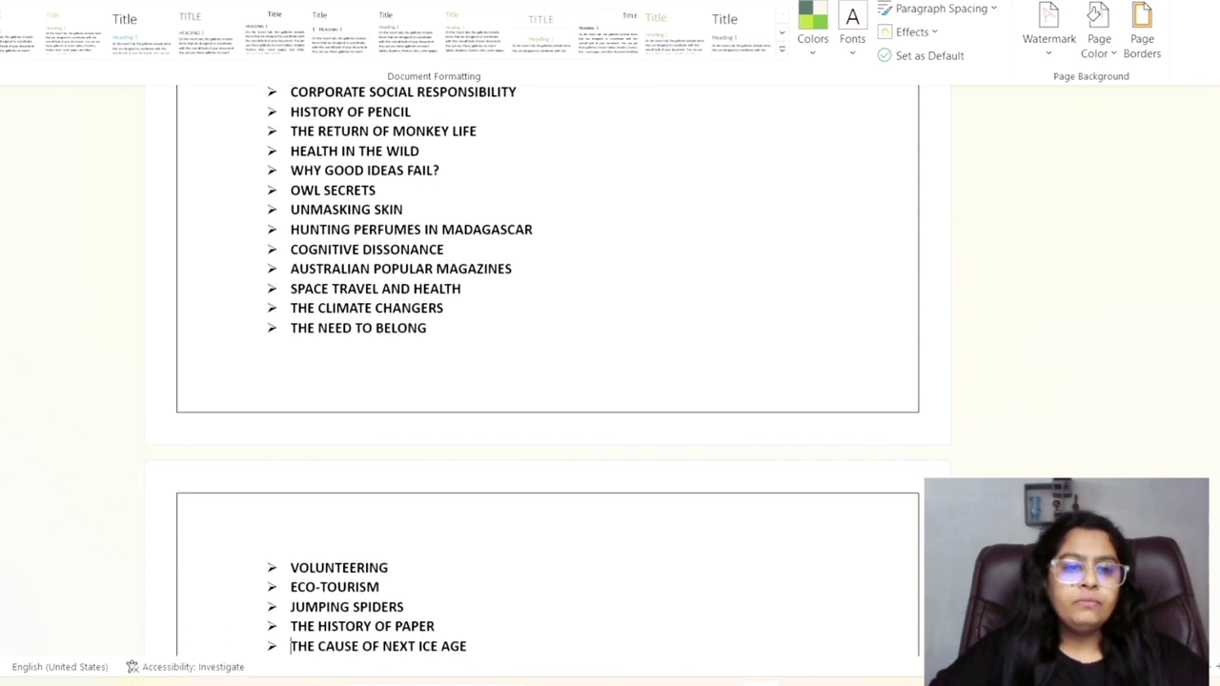
scroll("down", 3)
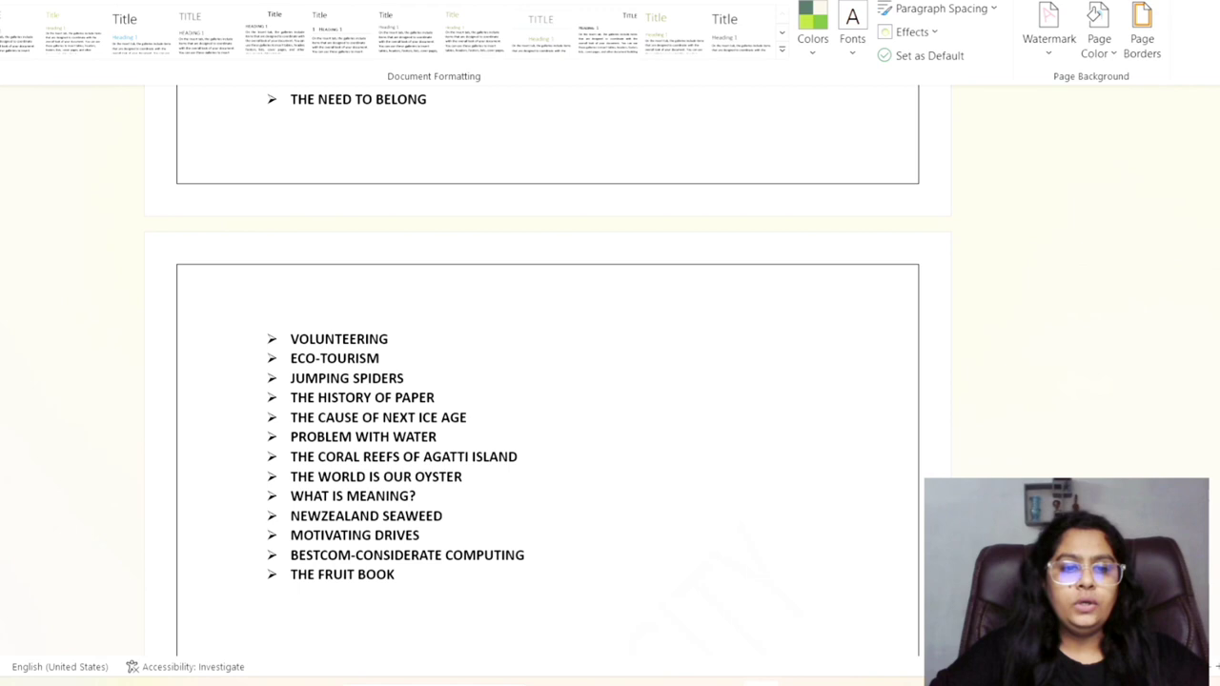
scroll("down", 3)
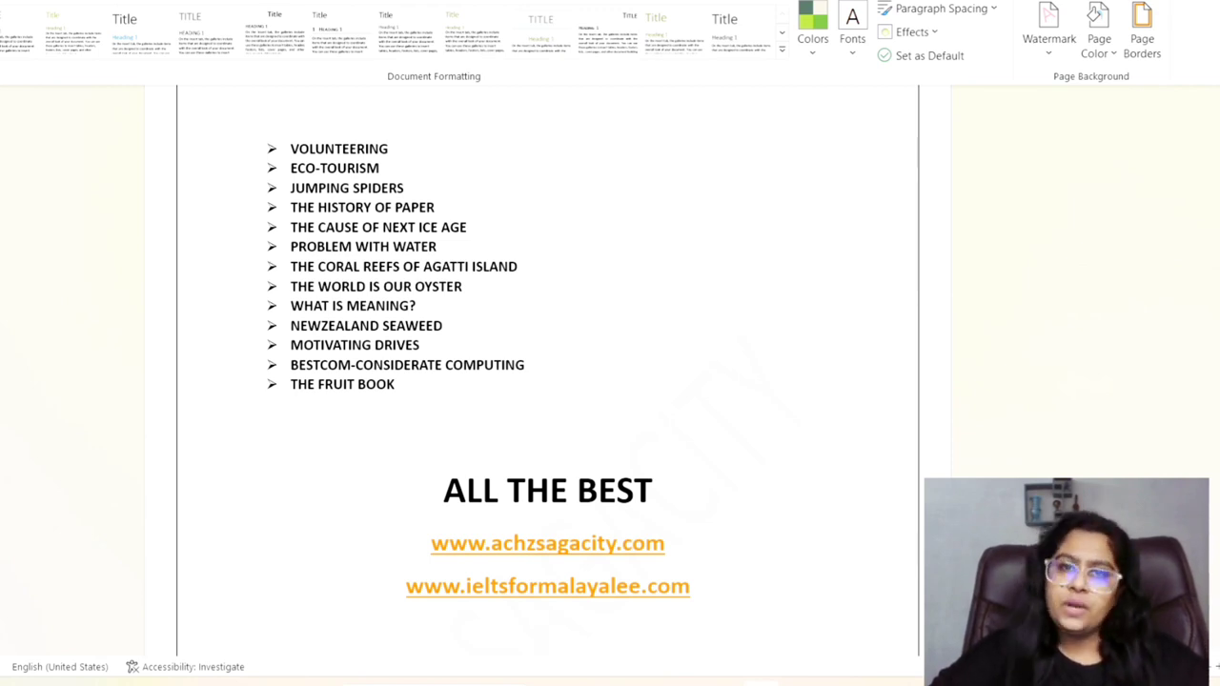
left_click(549, 629)
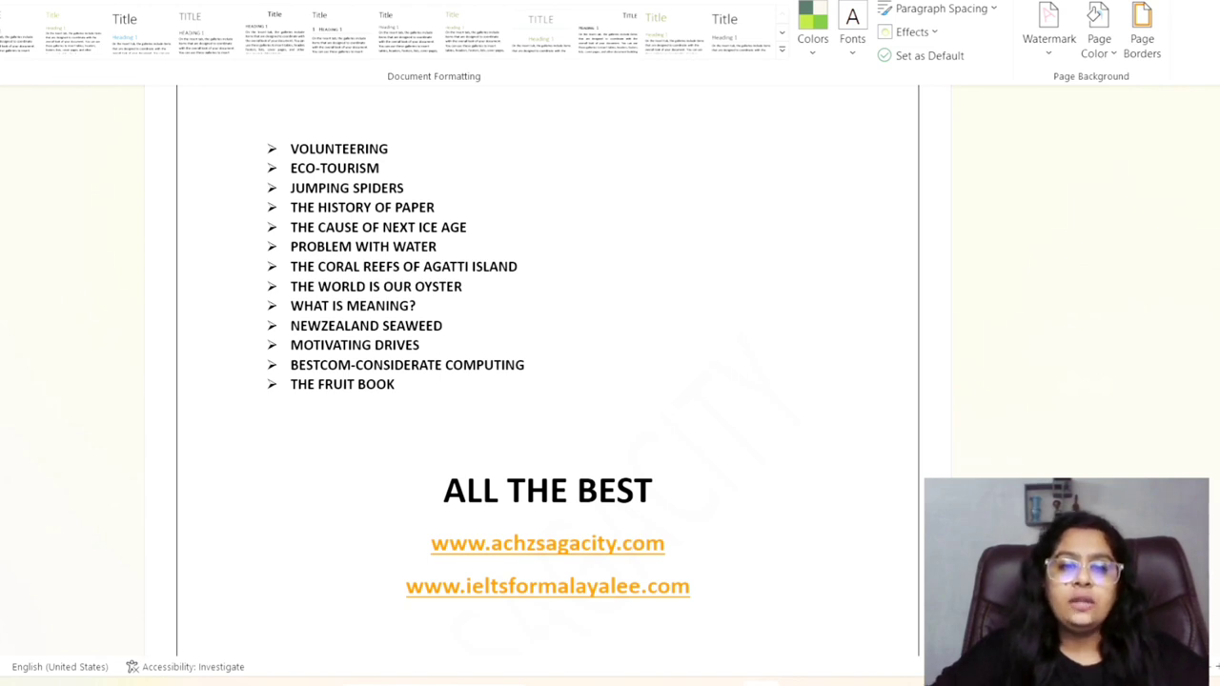
left_click(549, 629)
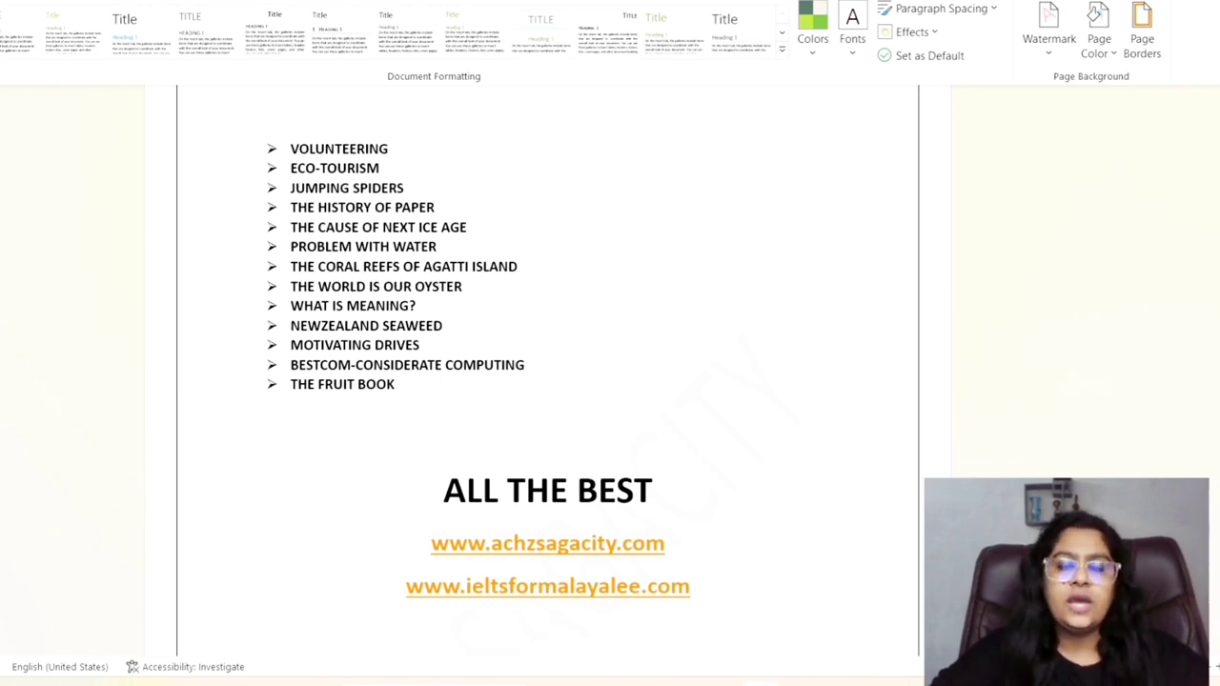
left_click(549, 629)
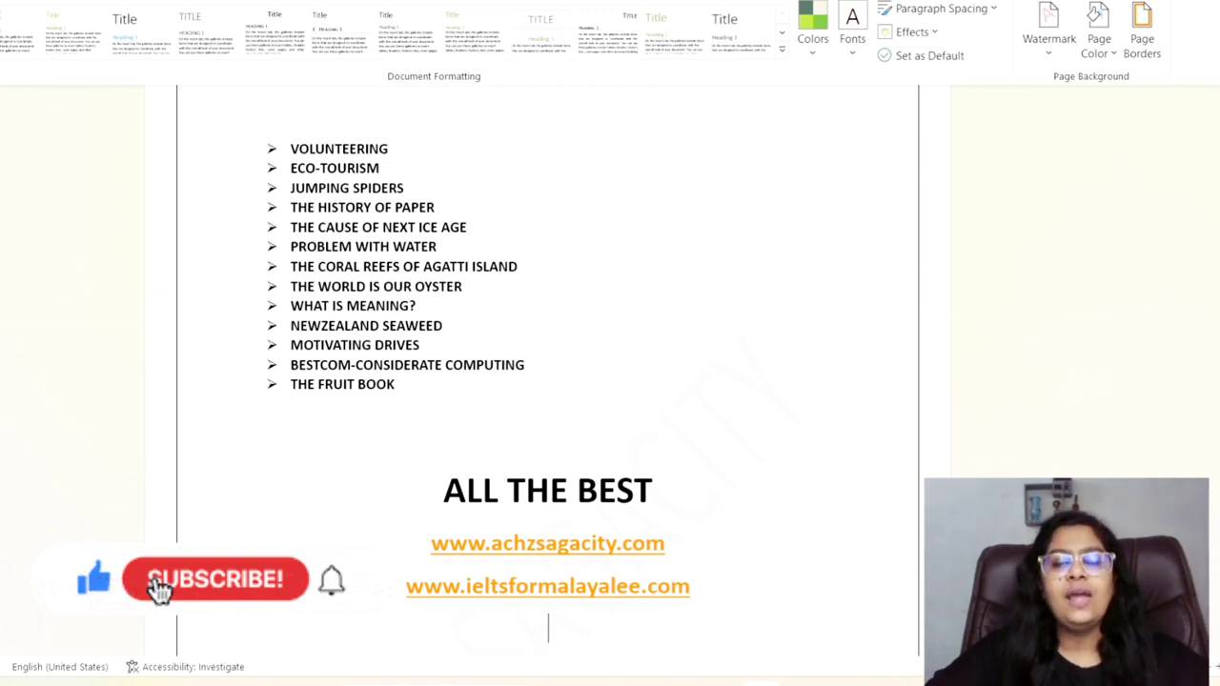
left_click(213, 580)
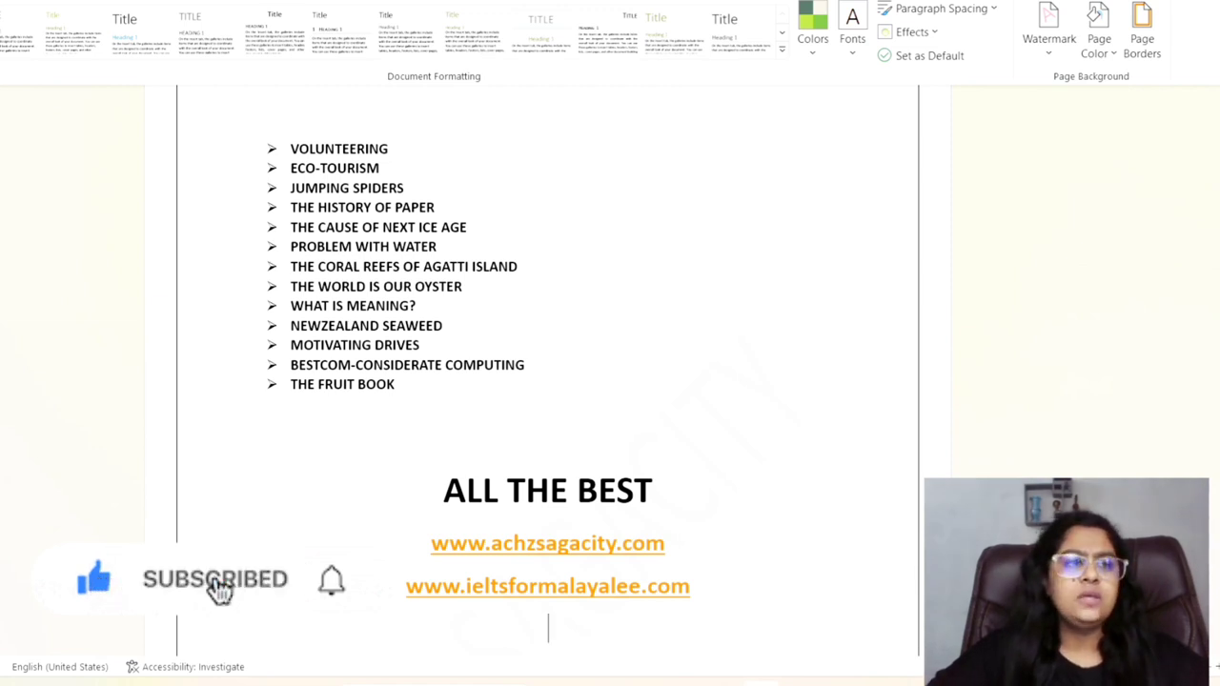